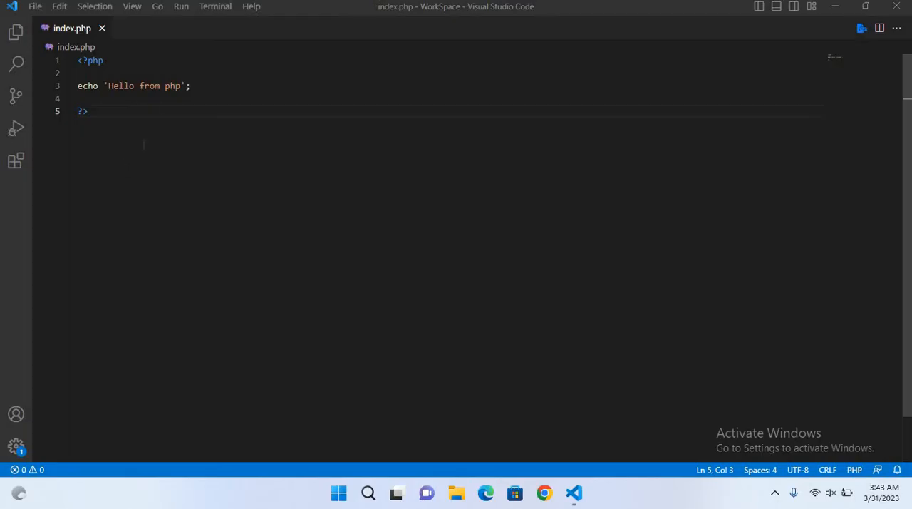
# - Search the Extensions marketplace for 'code runner' and open the Code Runner details page
pyautogui.click(181, 6)
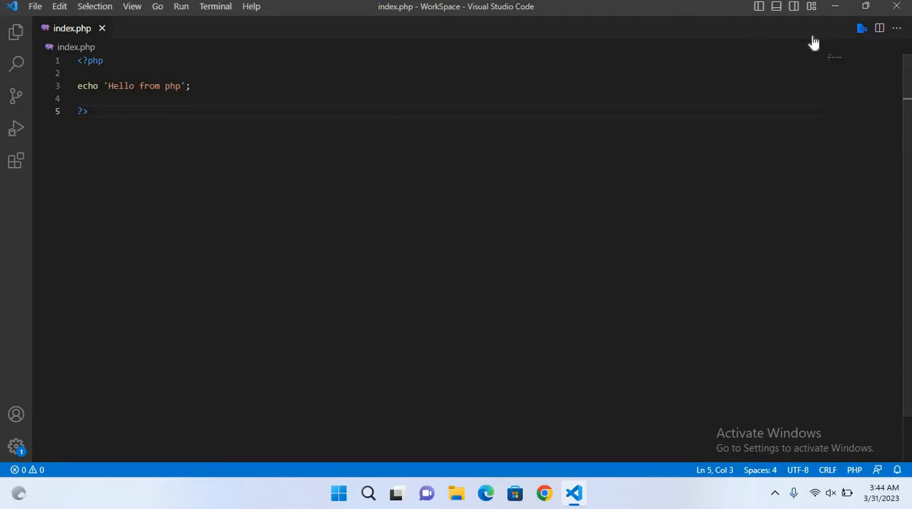
pyautogui.moveTo(727, 53)
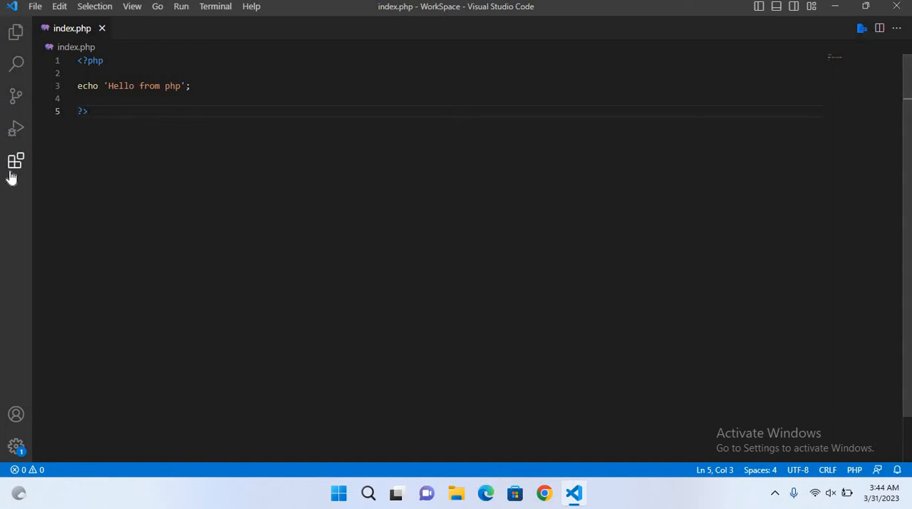
pyautogui.click(16, 161)
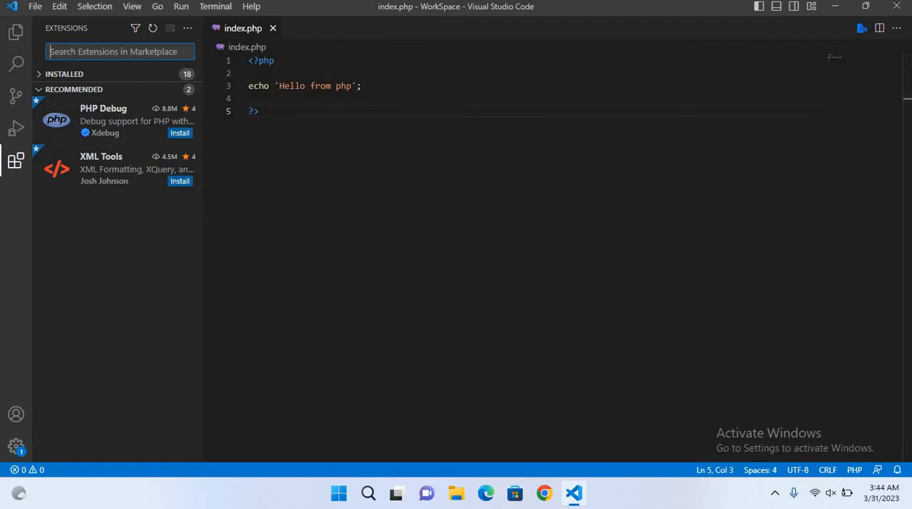
pyautogui.write('code runner')
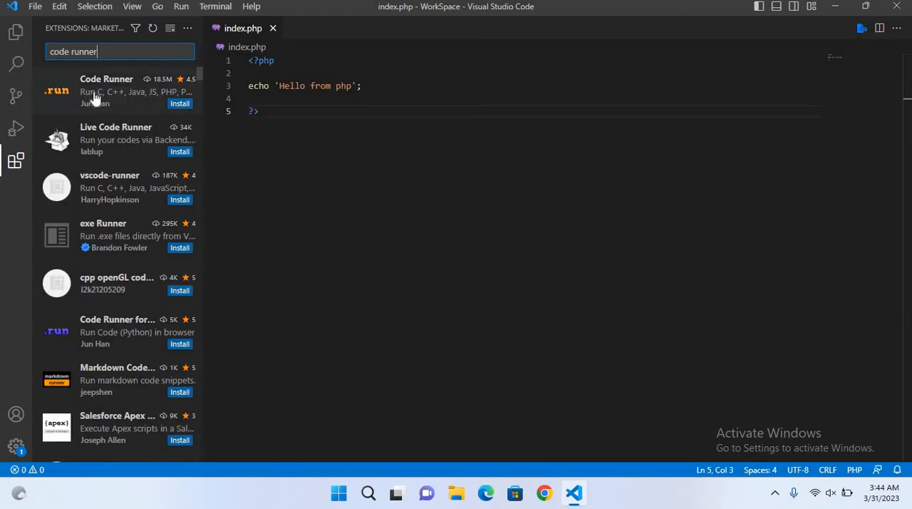
pyautogui.click(106, 90)
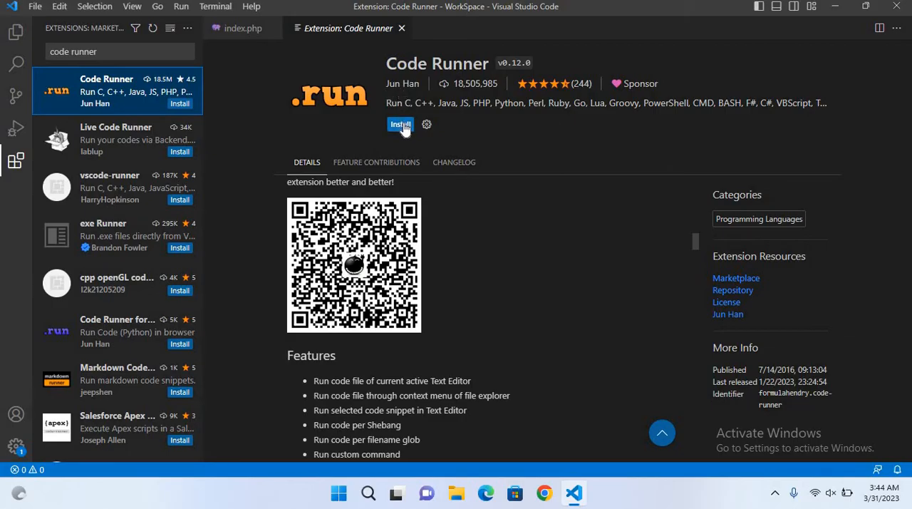
# - Install the Code Runner extension and scroll through its usage instructions
pyautogui.click(400, 124)
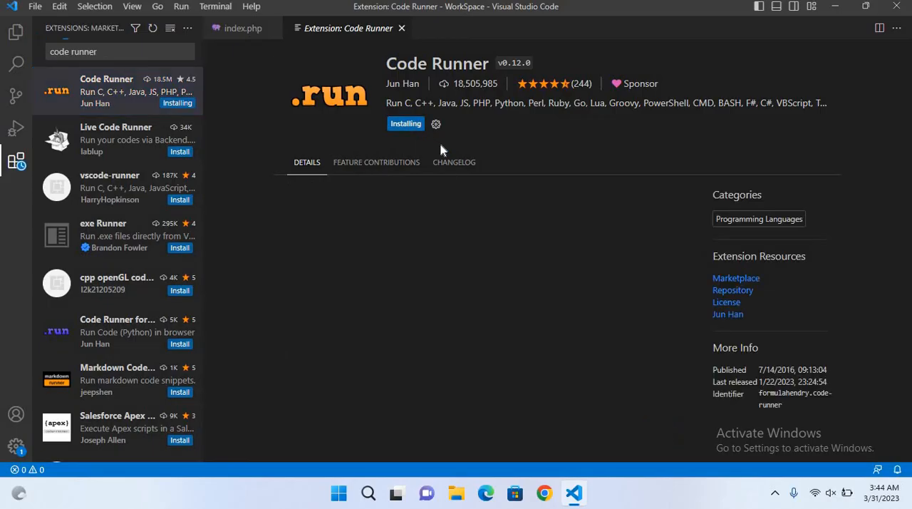
pyautogui.scroll(-3)
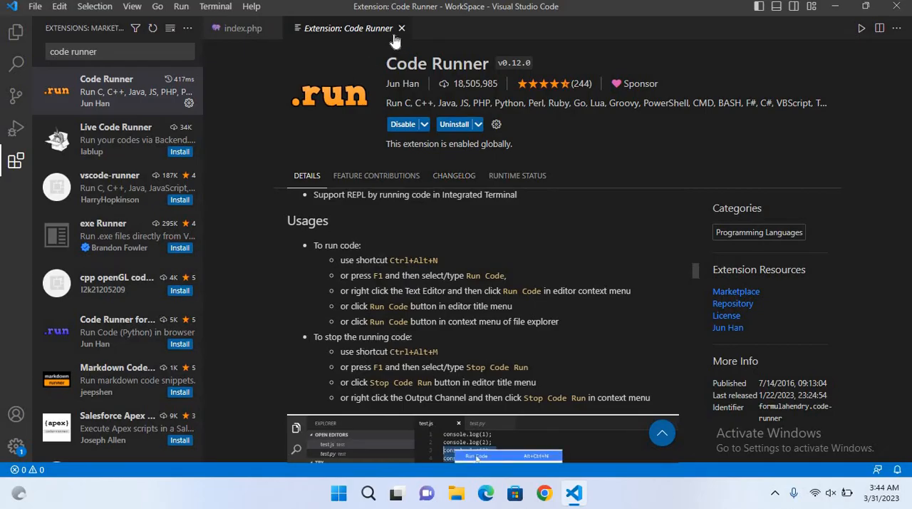
# - Close the Code Runner tab and run index.php with the Run Code button
pyautogui.click(401, 28)
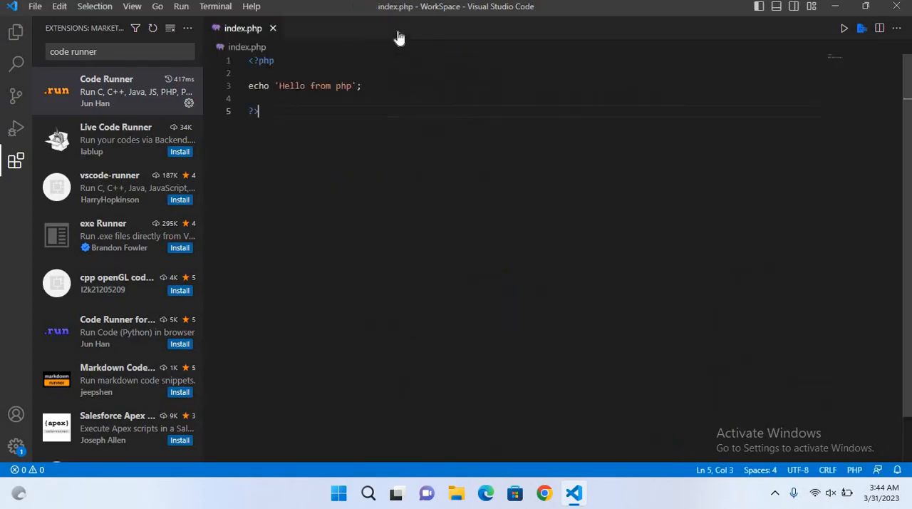
pyautogui.moveTo(107, 188)
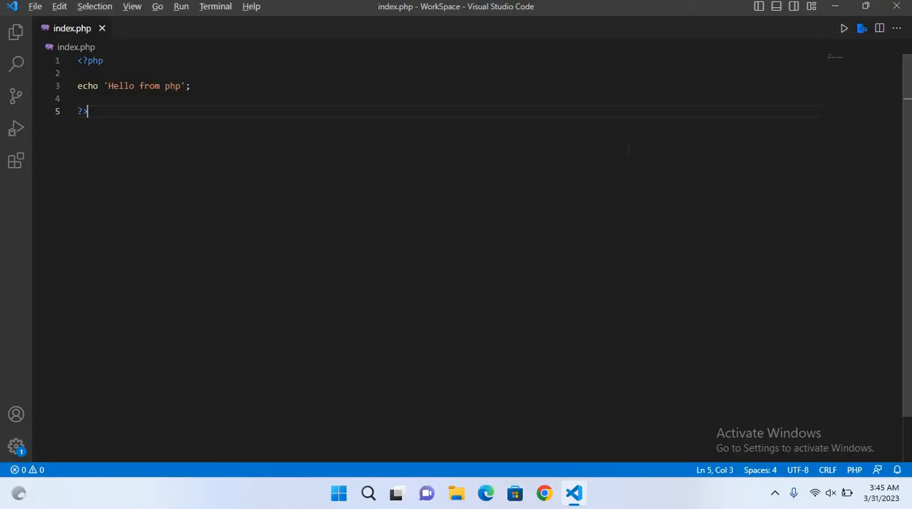
pyautogui.click(844, 28)
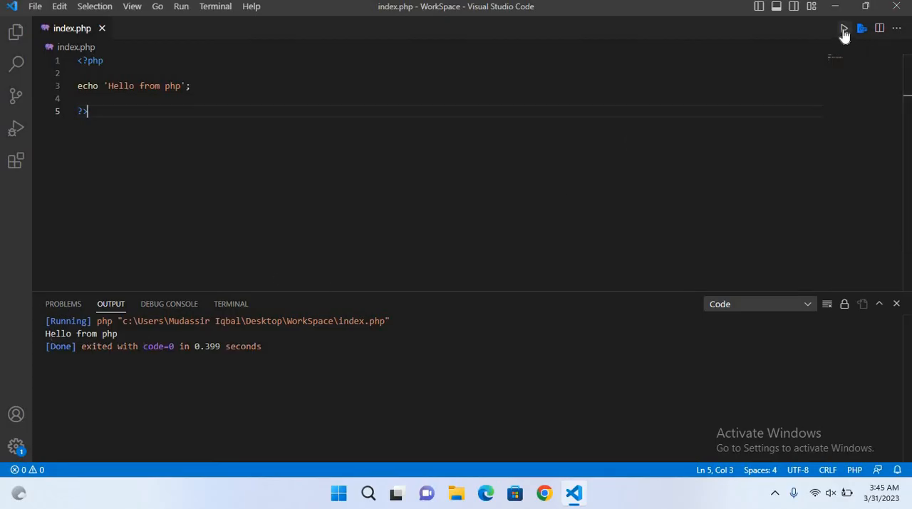
# - Run index.php again via the Run Code button and the editor's Run Code option
pyautogui.click(844, 29)
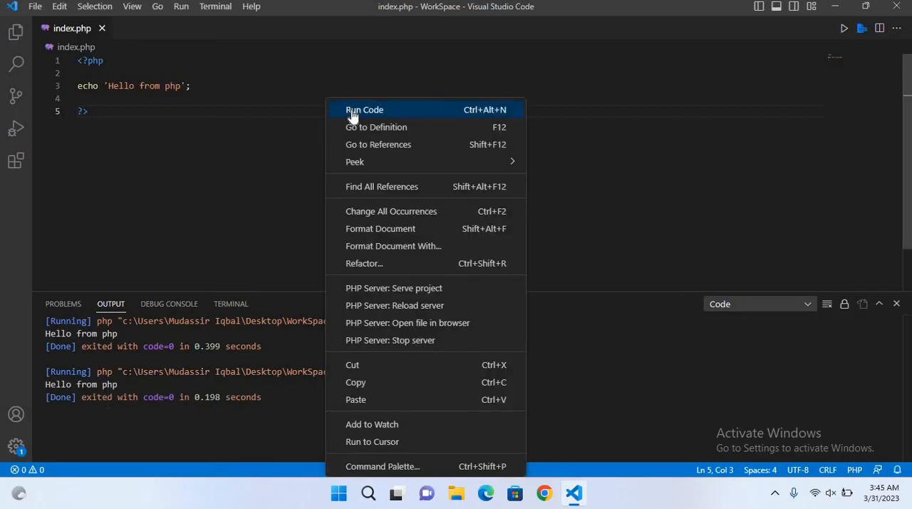
pyautogui.click(364, 110)
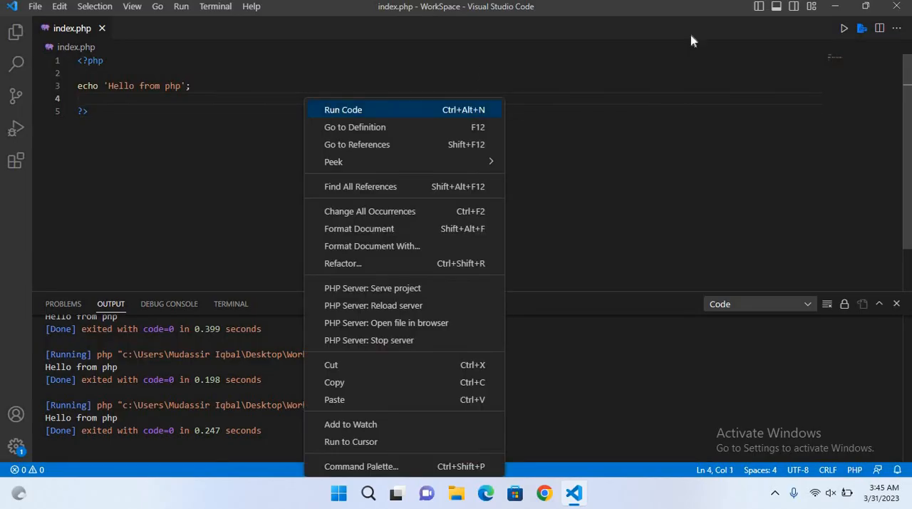
# - Run index.php once more with Code Runner, printing another 'Hello from php'
pyautogui.click(845, 28)
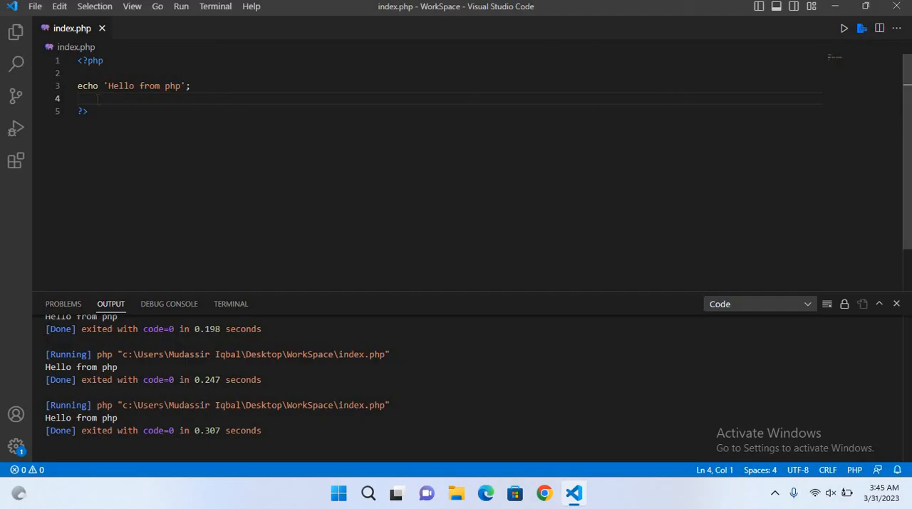
pyautogui.moveTo(838, 42)
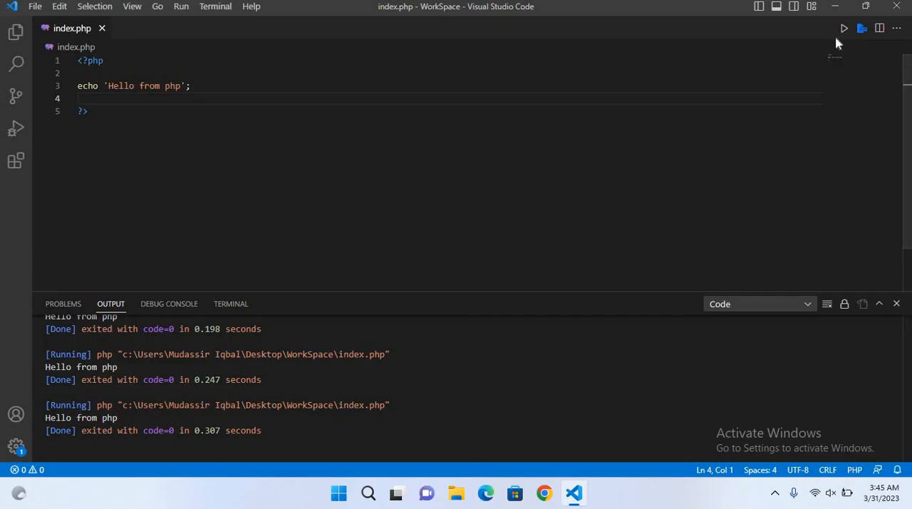